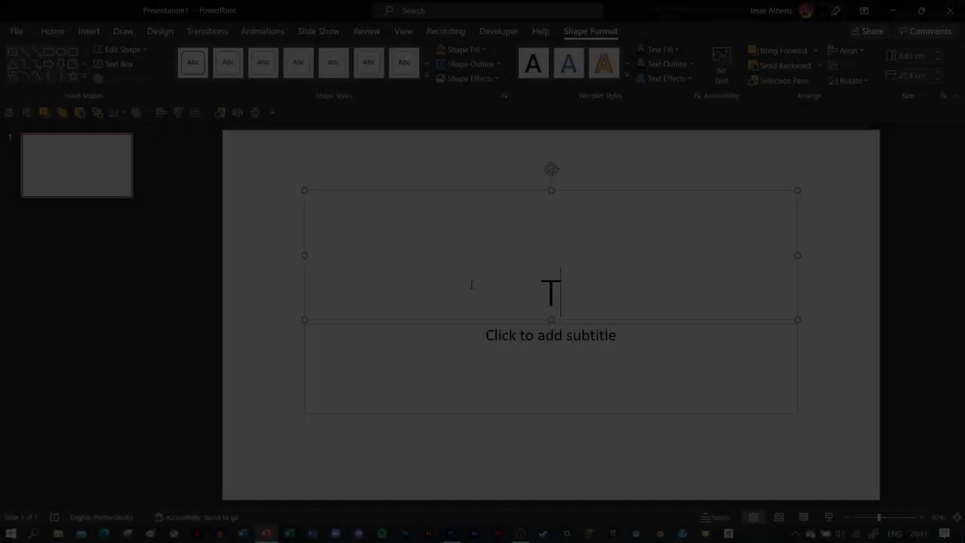
- Enter 'About' into the slide title before drawing the blue freeform blob
{"action": "type", "text": "About"}
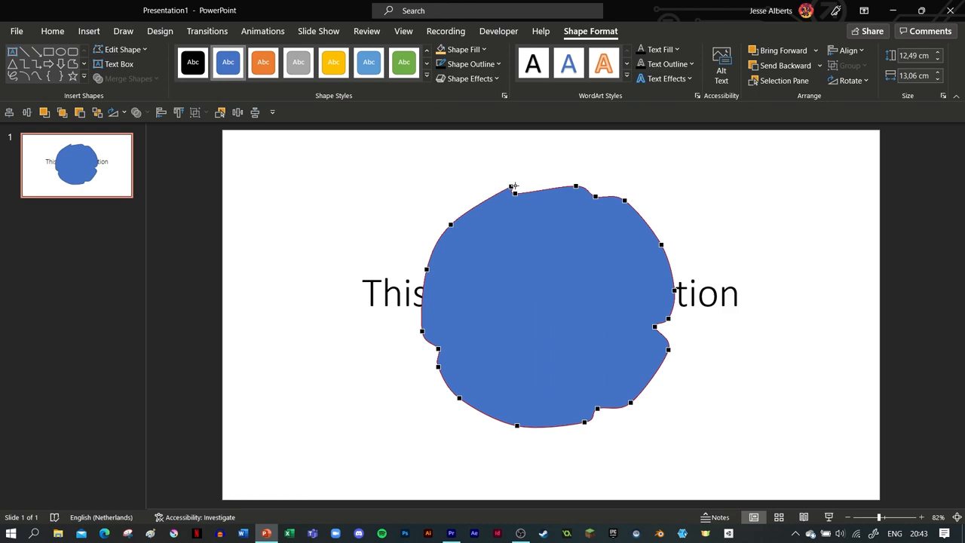
- Start the Don't Touch the Void slide show to reach its Play/Levels/Quit menu
{"action": "left_click", "coordinate": [471, 63]}
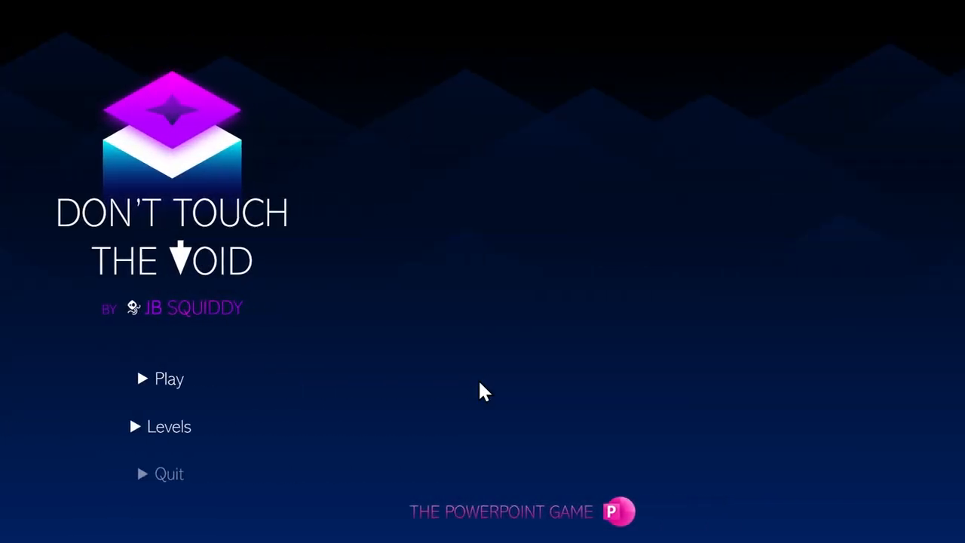
- Play Level 1 from its start tile, spawning lime from cyan and finishing on lime
{"action": "left_click", "coordinate": [169, 378]}
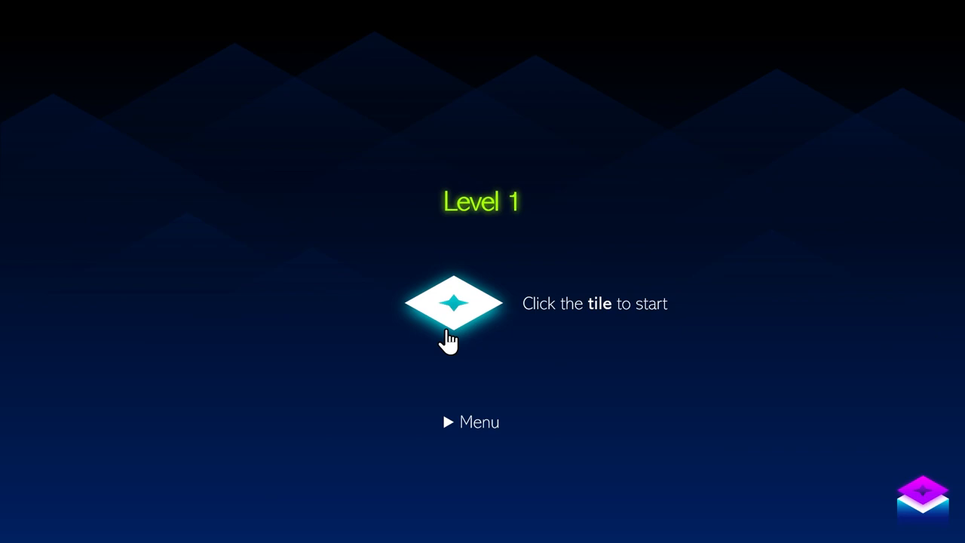
{"action": "left_click", "coordinate": [453, 305]}
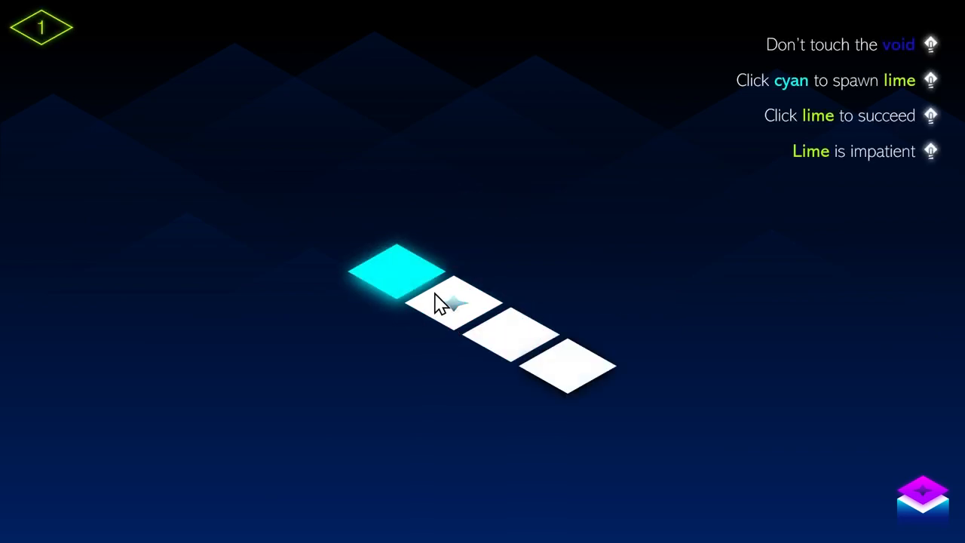
{"action": "left_click", "coordinate": [395, 279]}
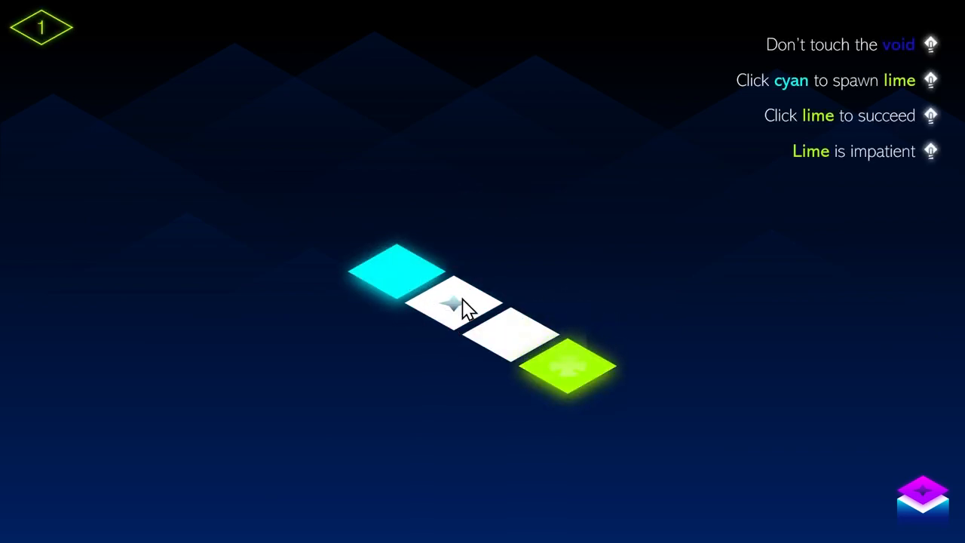
{"action": "left_click", "coordinate": [570, 368]}
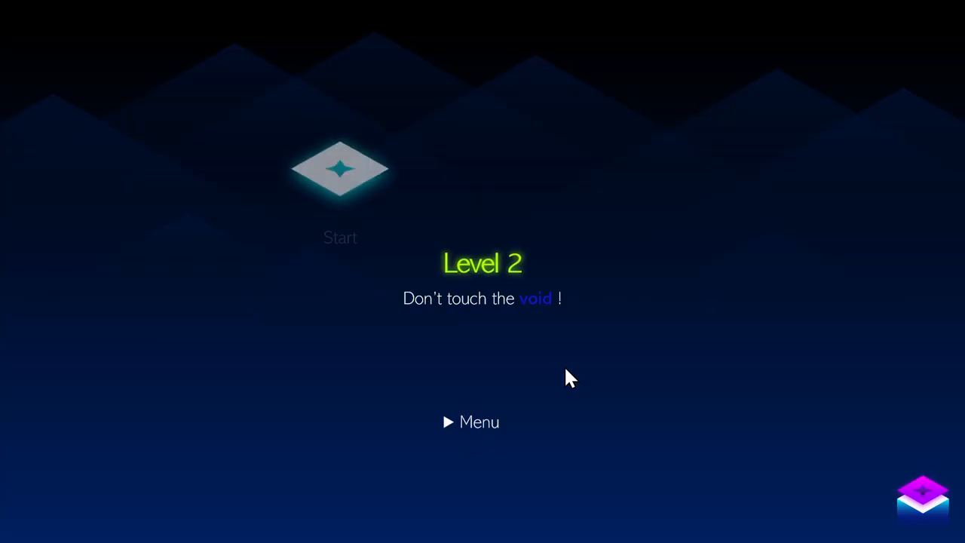
- Finish Level 2 on the lime tile, then pick Level 5 from the level selector
{"action": "left_click", "coordinate": [341, 168]}
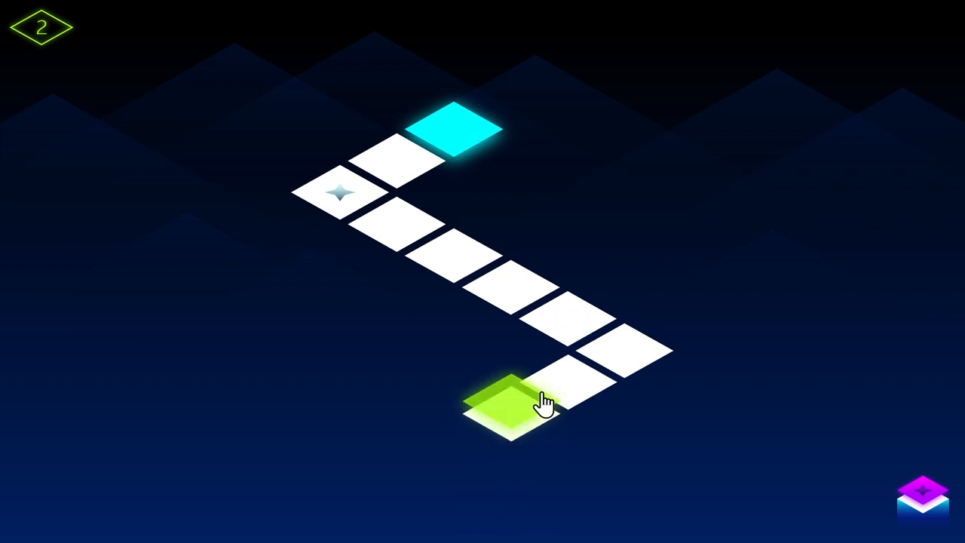
{"action": "left_click", "coordinate": [510, 404]}
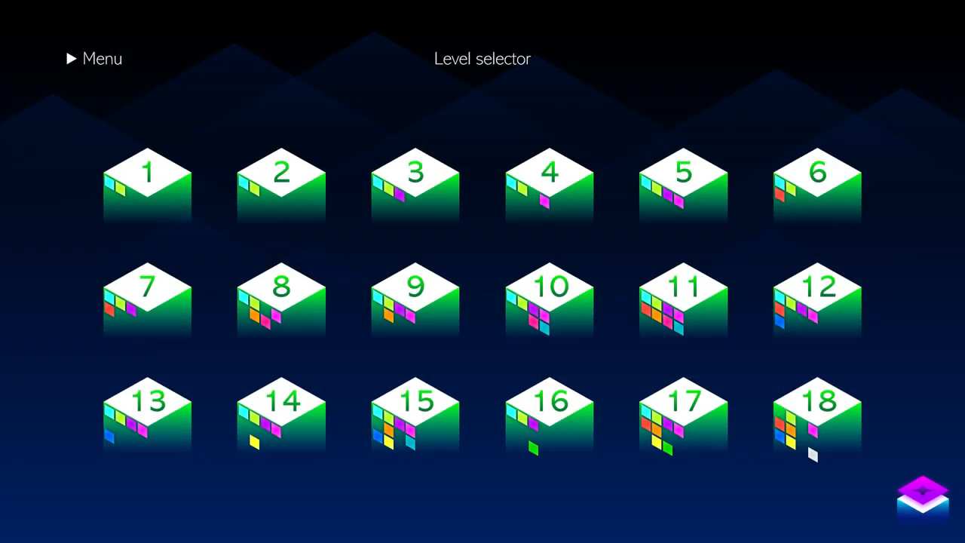
{"action": "left_click", "coordinate": [681, 184]}
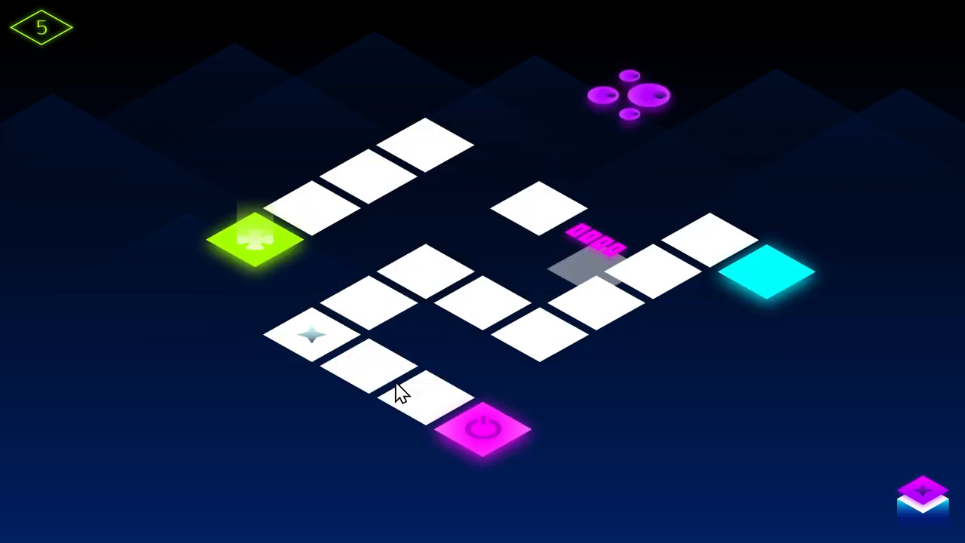